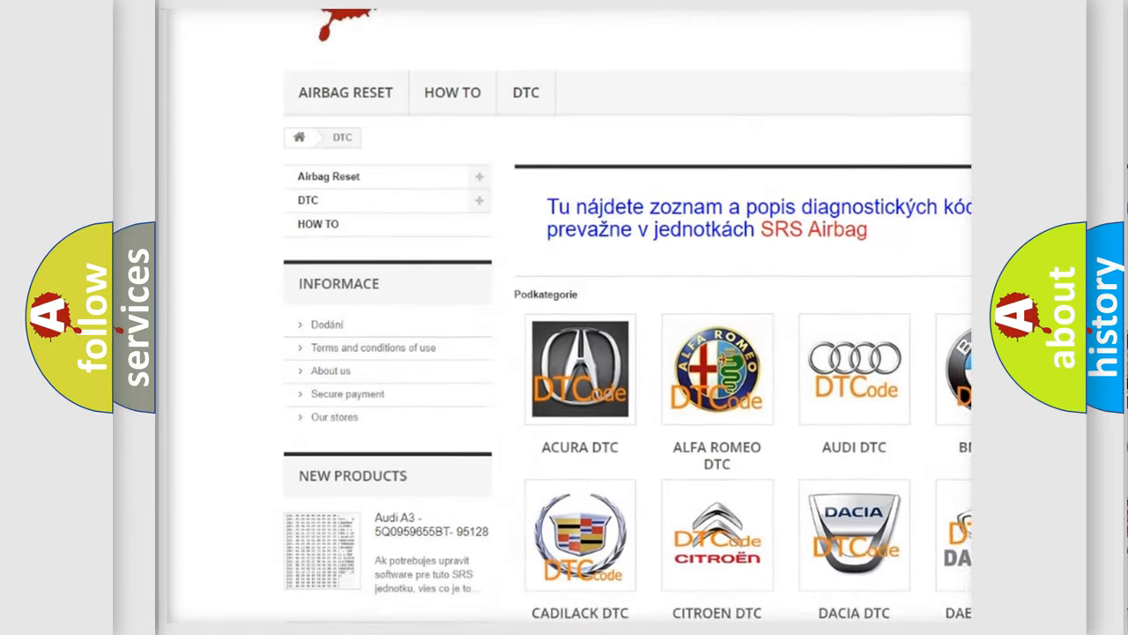
# Step: Select the AUDI DTC tile to reach the Audi module part-number subcategory listing
pyautogui.scroll(-3)
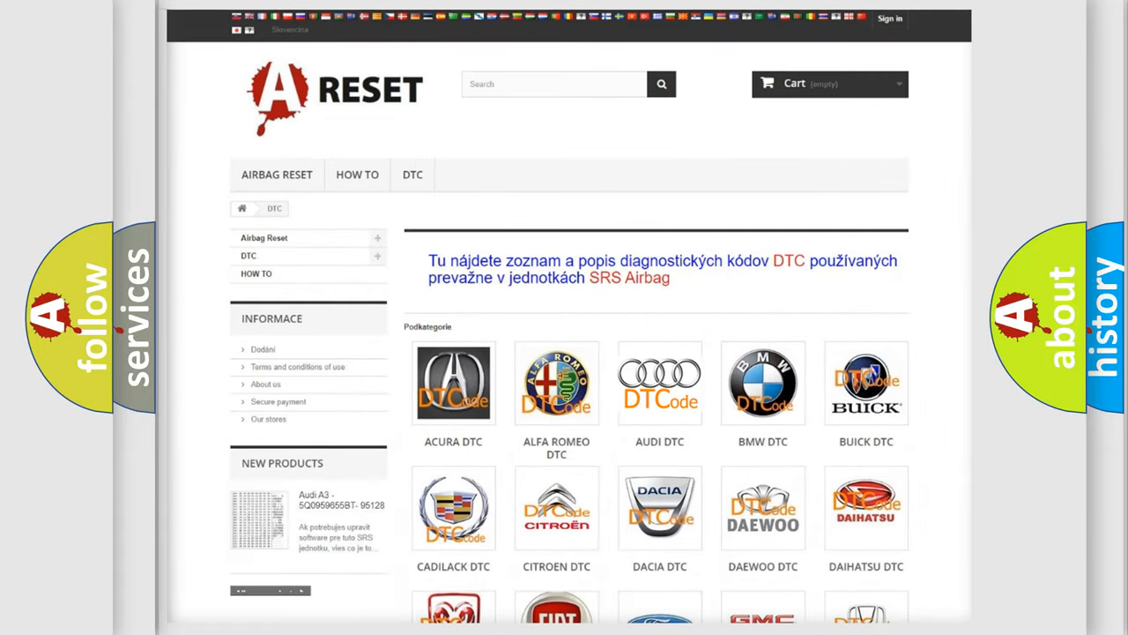
pyautogui.click(659, 383)
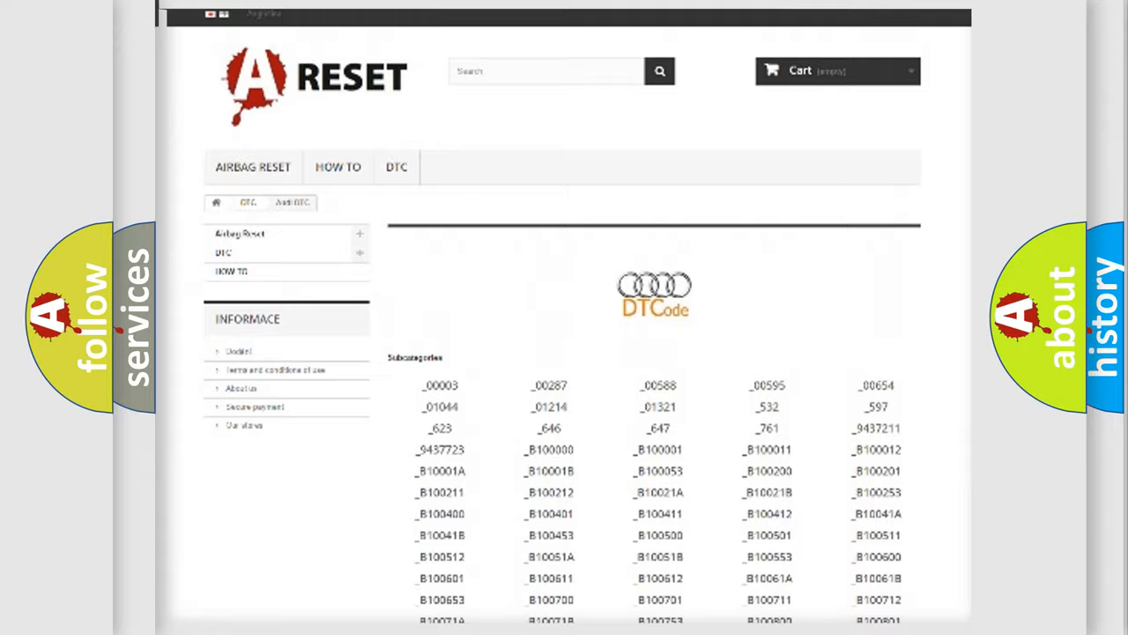